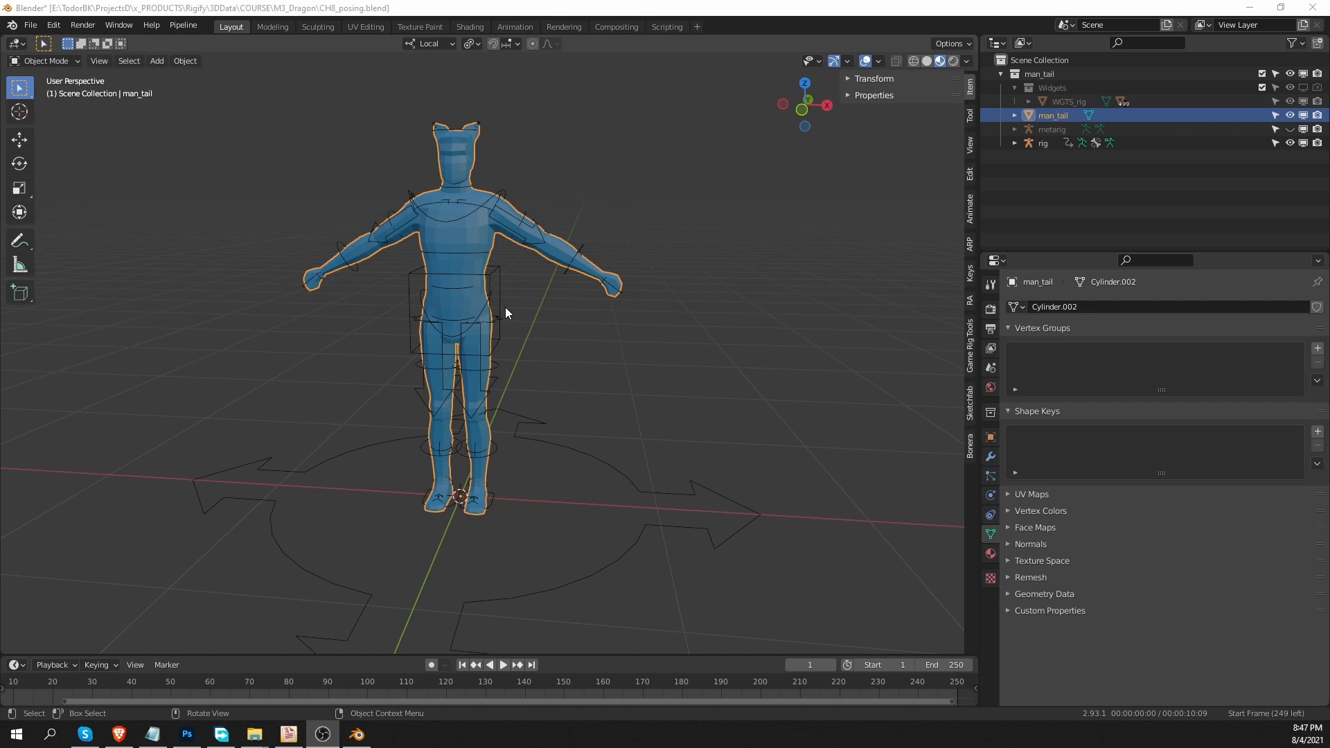
mouse_move(503, 213)
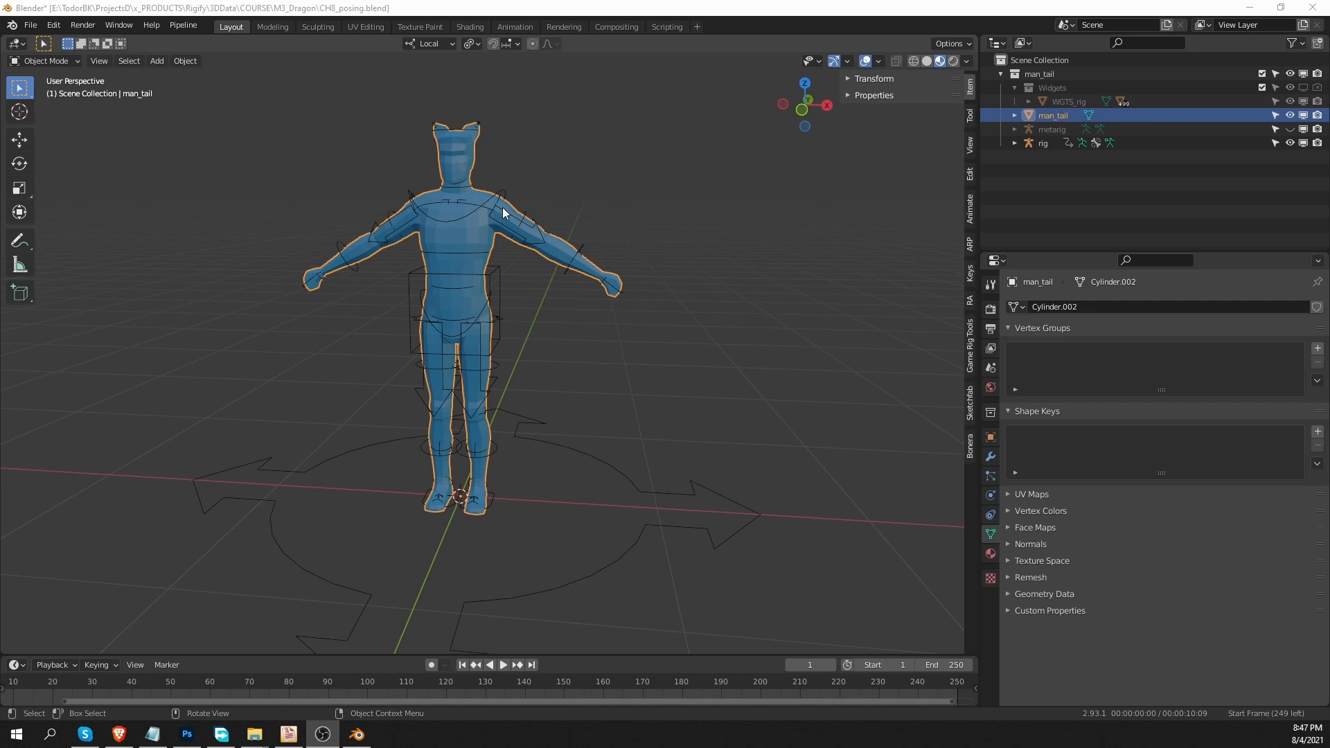
Step: Add the rig to the selection after the character mesh
left_click(1042, 143)
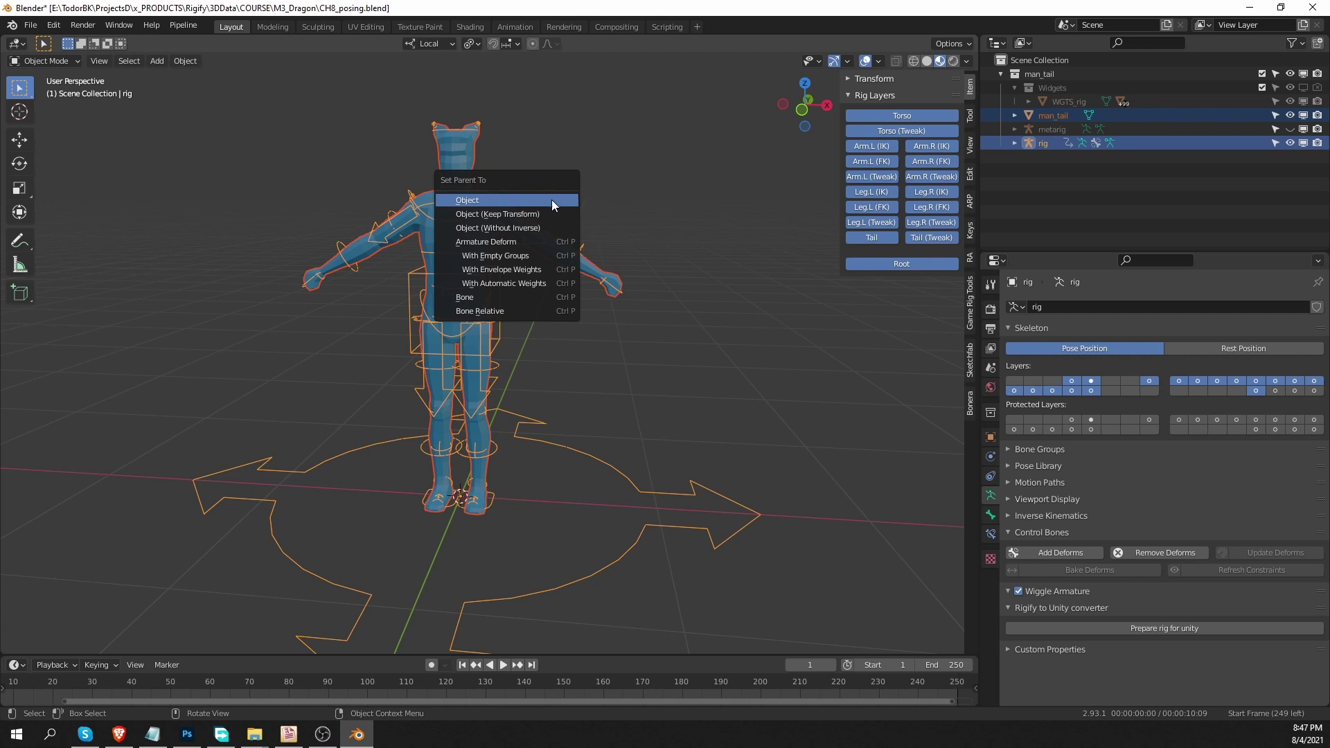
Step: Parent the character mesh to the rig using Armature Deform With Automatic Weights
left_click(503, 283)
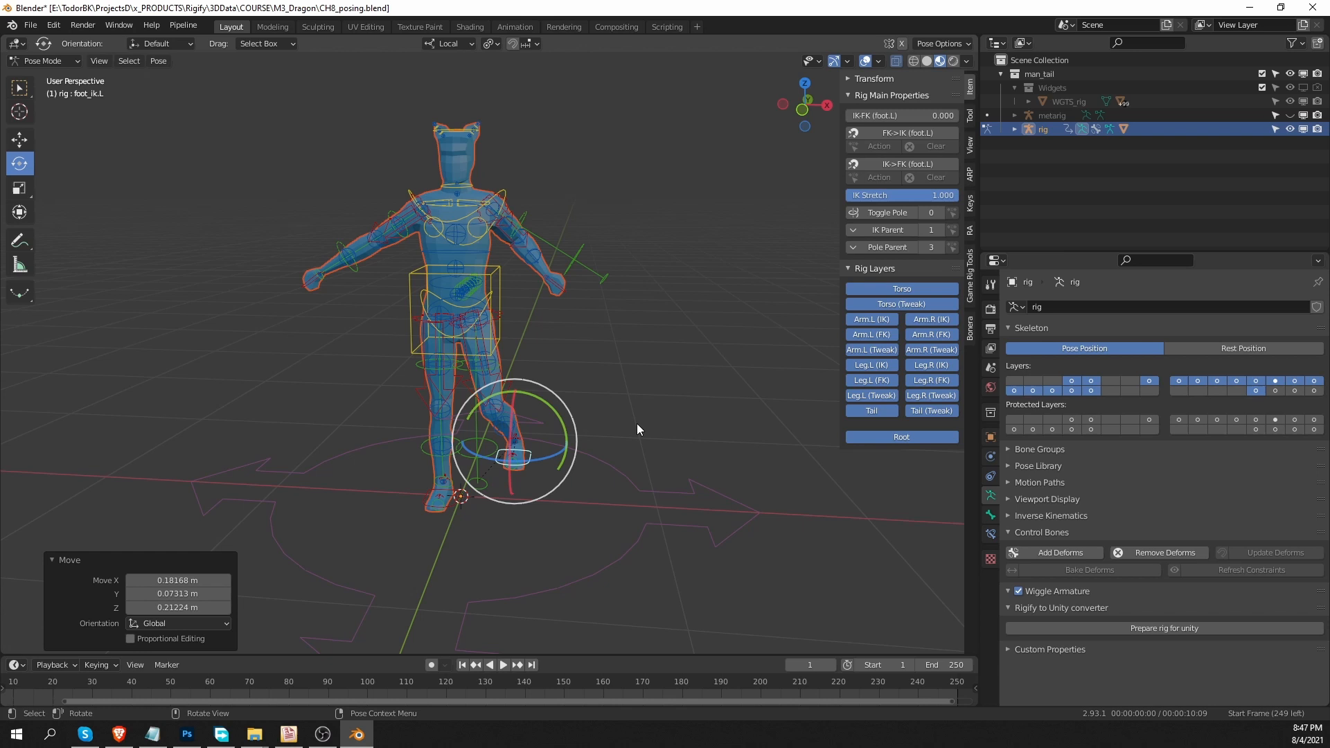
mouse_move(206, 311)
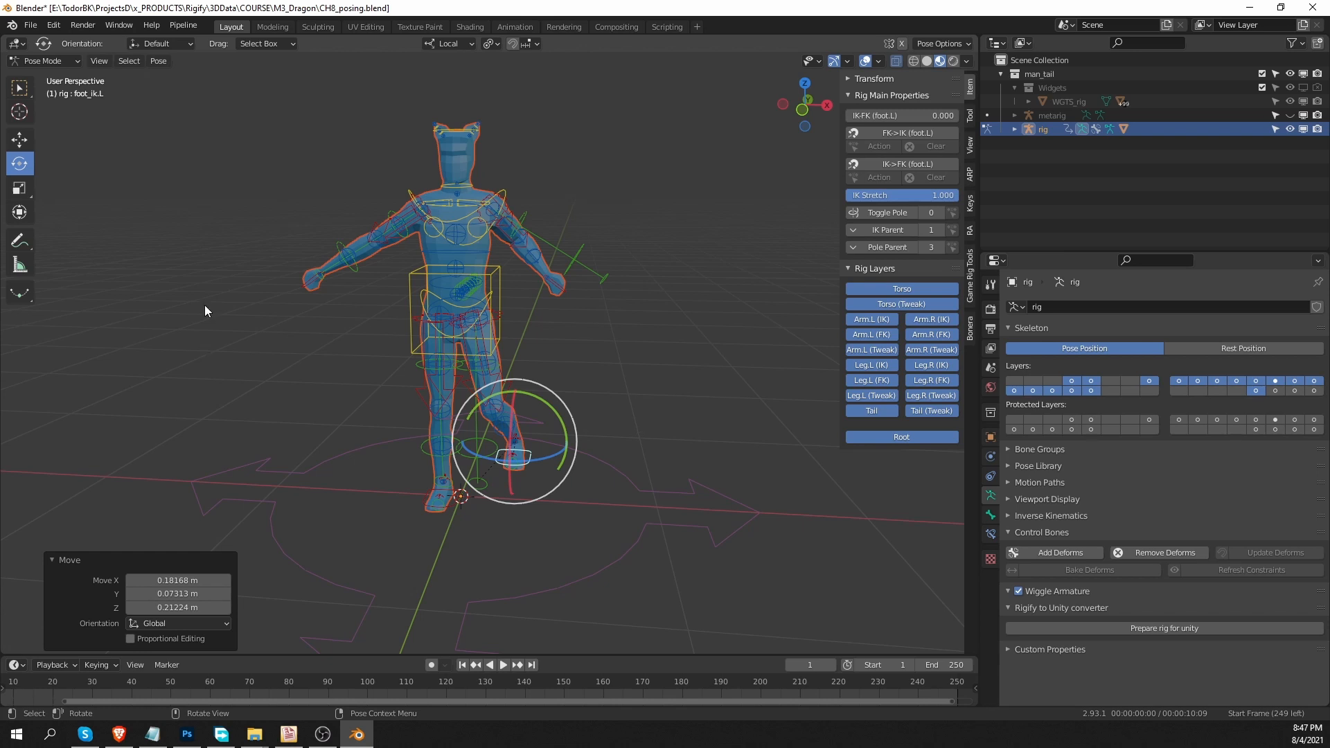
mouse_move(535, 303)
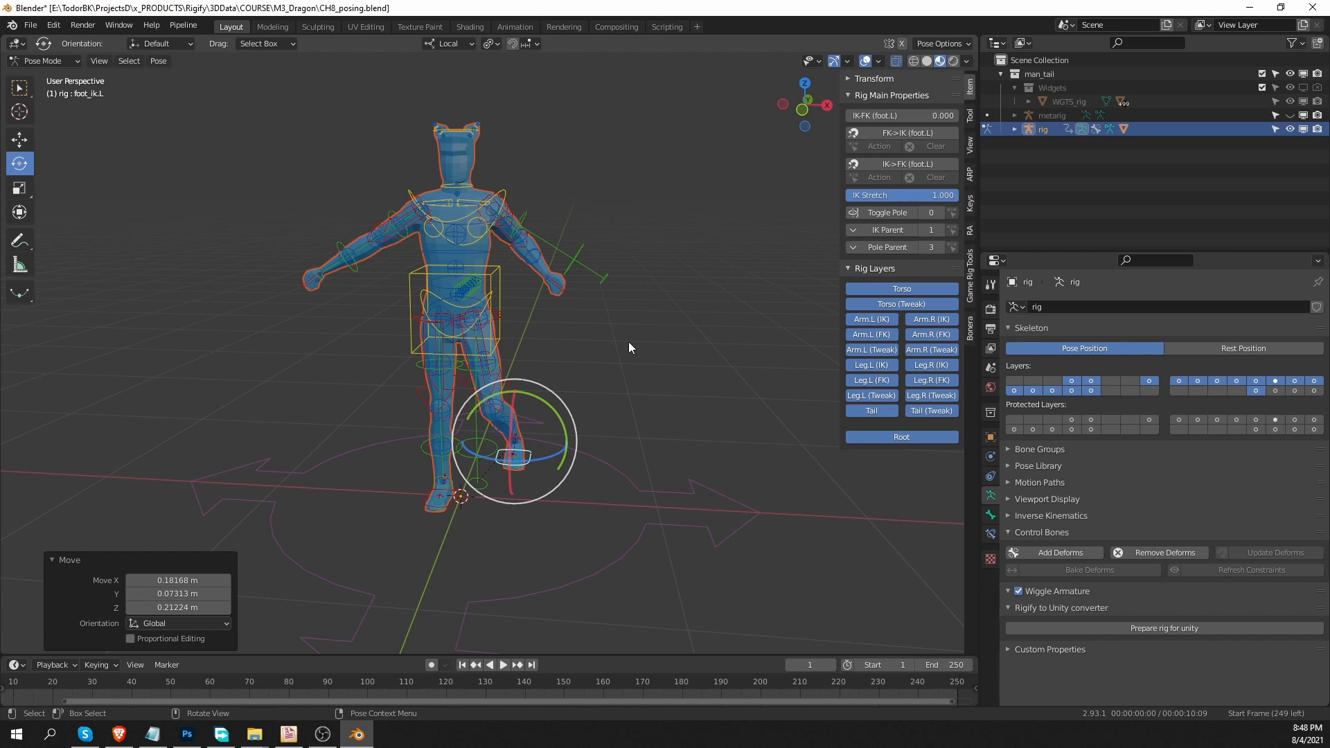
mouse_move(1276, 389)
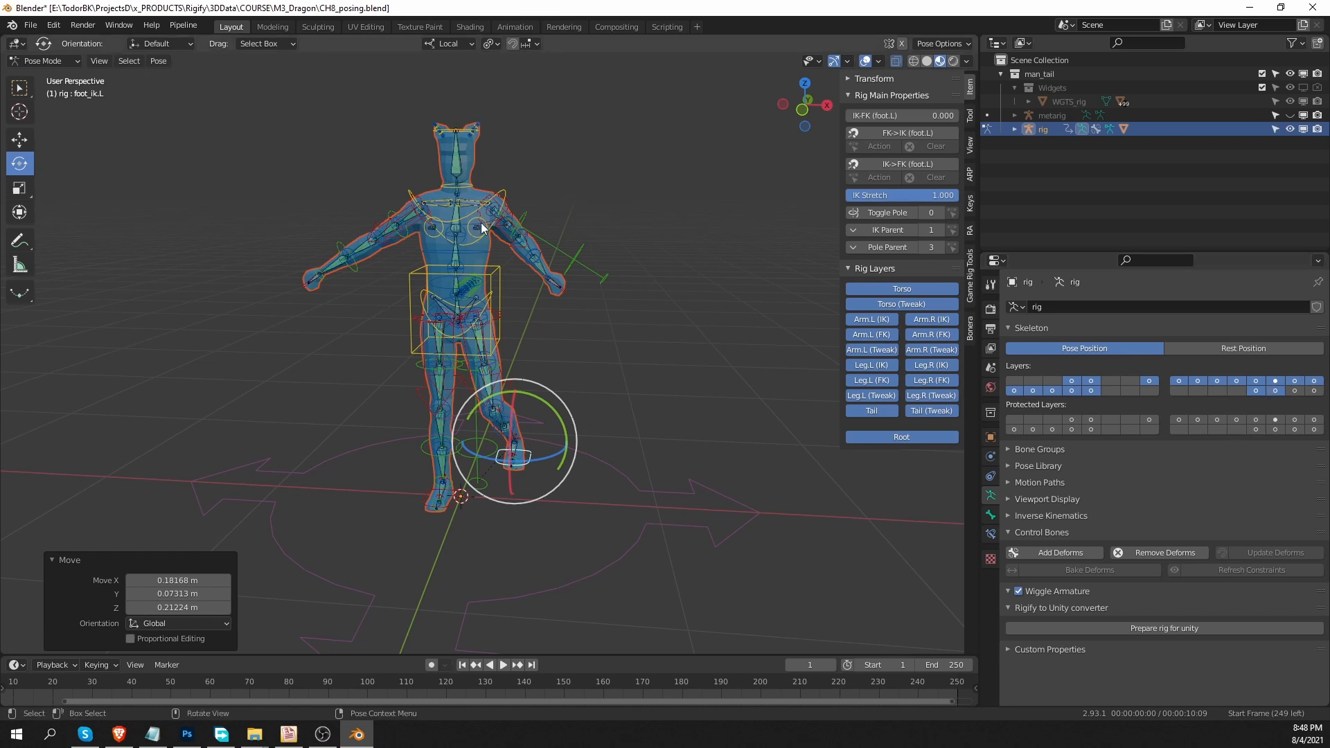
mouse_move(543, 275)
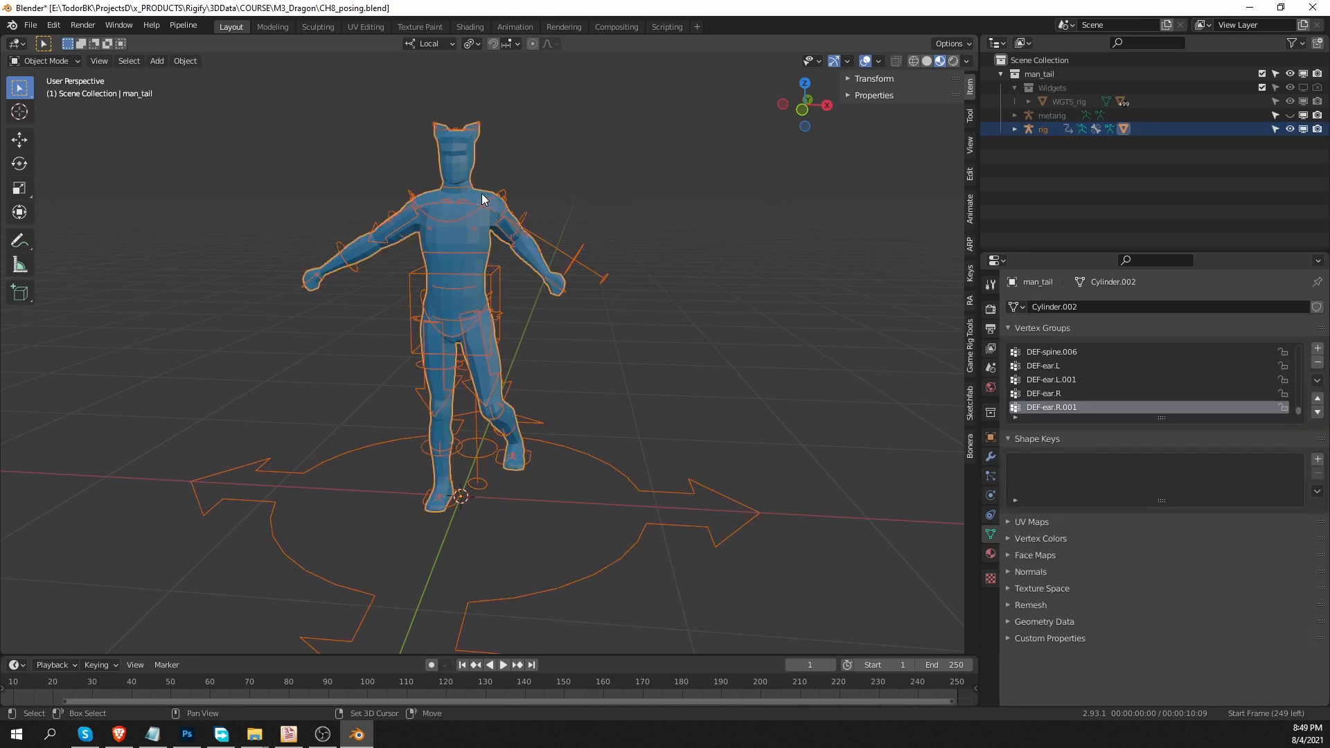
Step: Switch the character mesh from the viewport mode list to Weight Paint mode
left_click(41, 60)
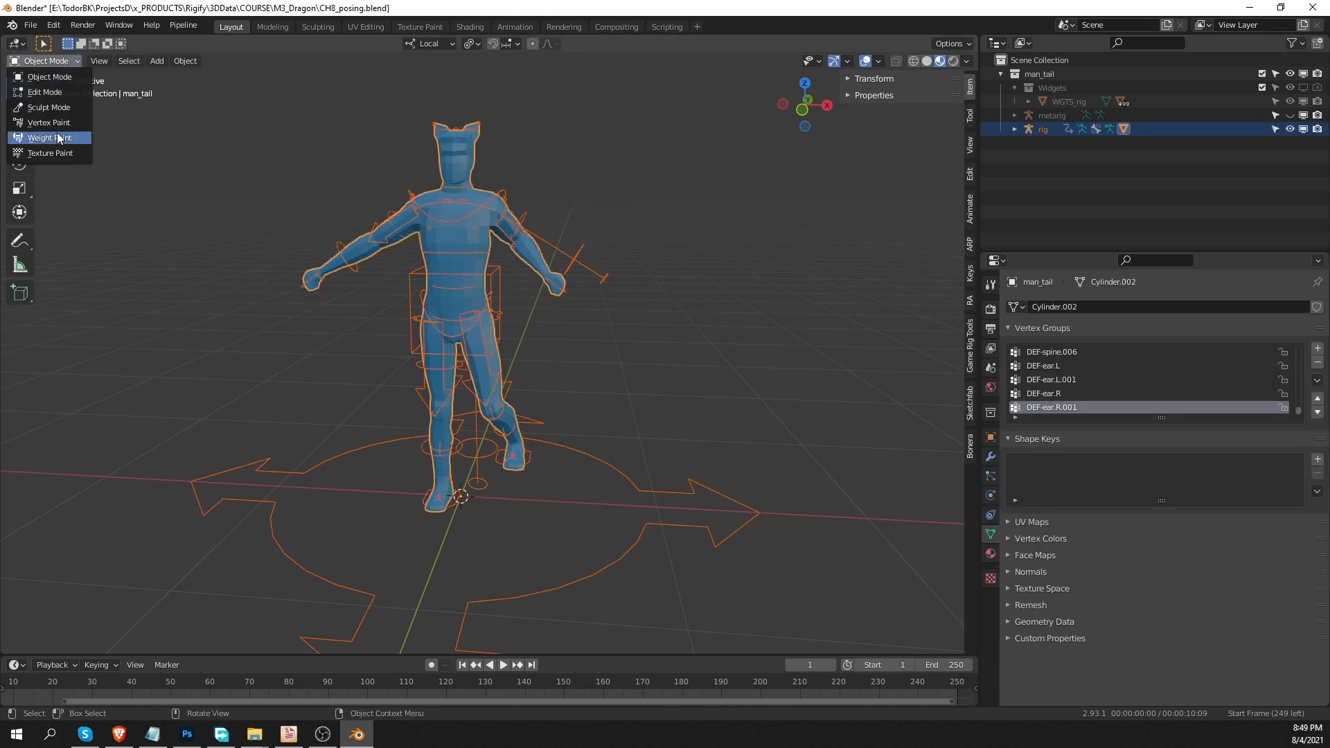
left_click(49, 137)
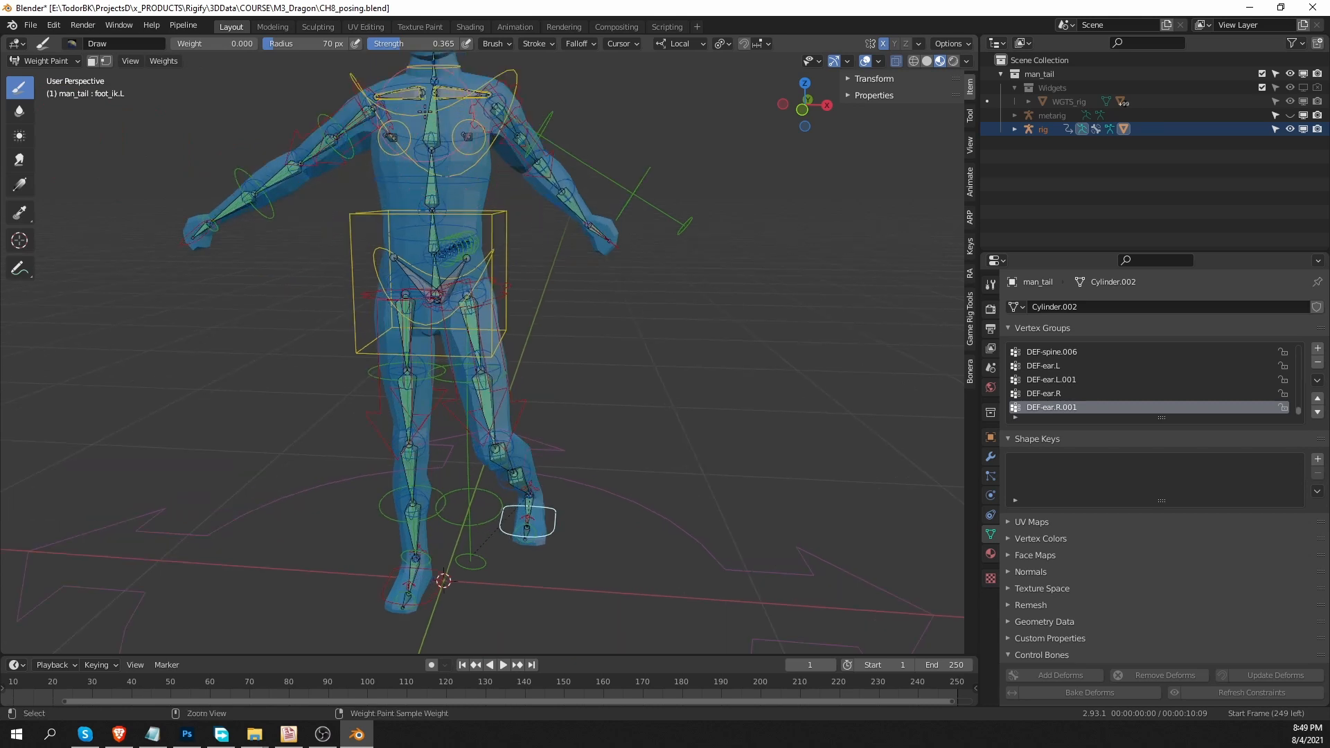